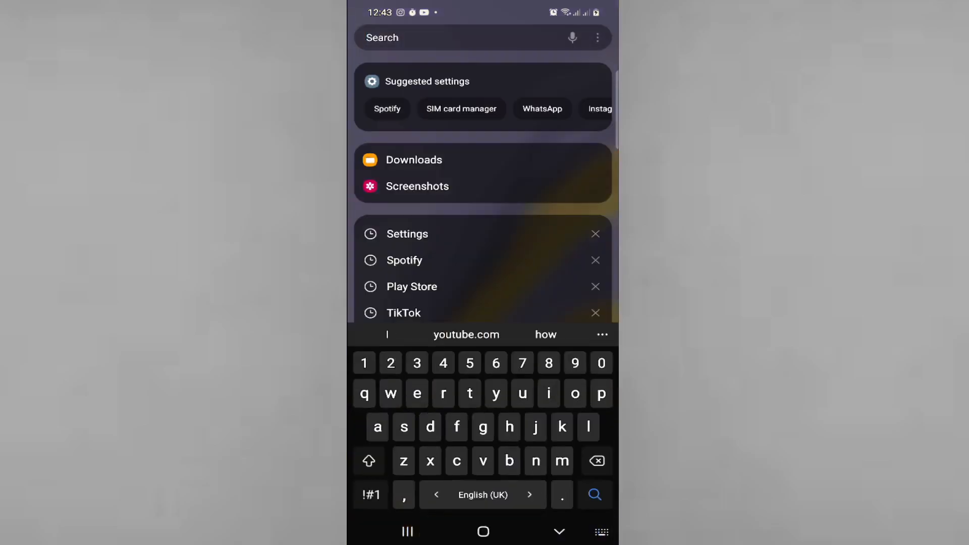
Search the launcher for 'spotify' and launch the Spotify app from the results.
type("spotid")
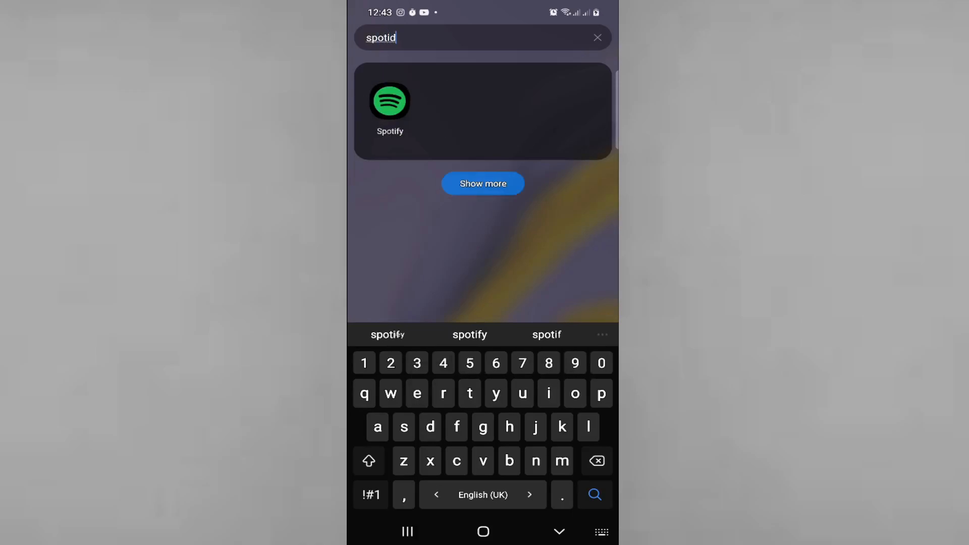
left_click(390, 102)
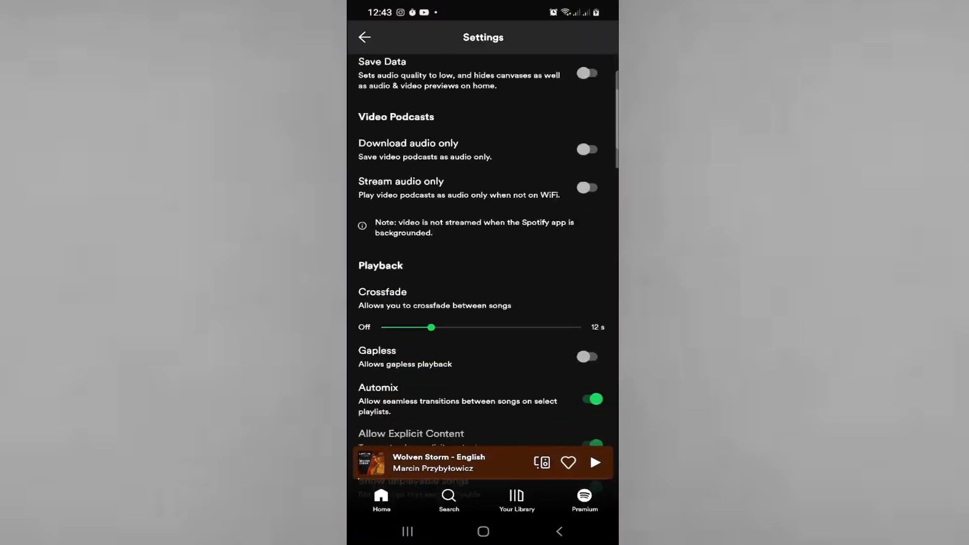
Browse Spotify Settings down through Storage and Notifications, then return to the home screen.
scroll("down", 3)
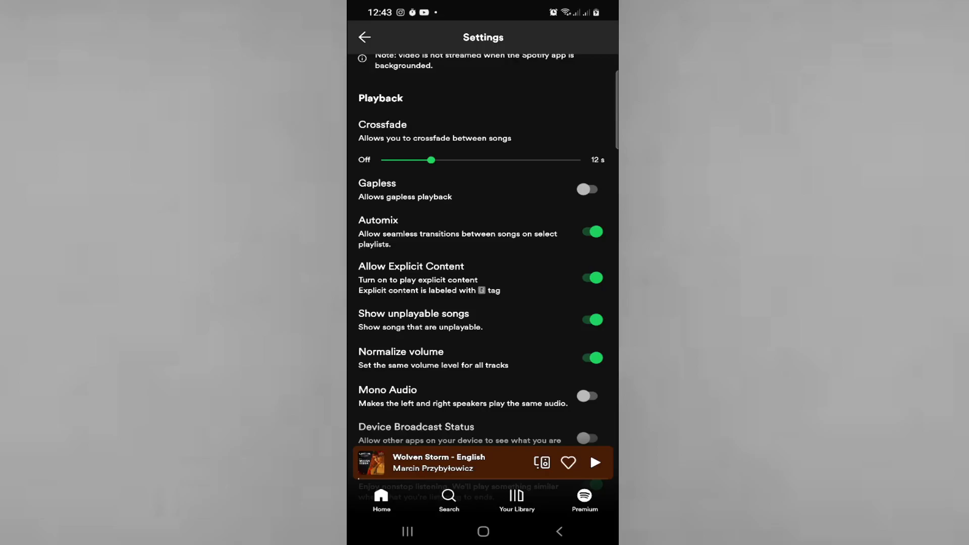
scroll("down", 3)
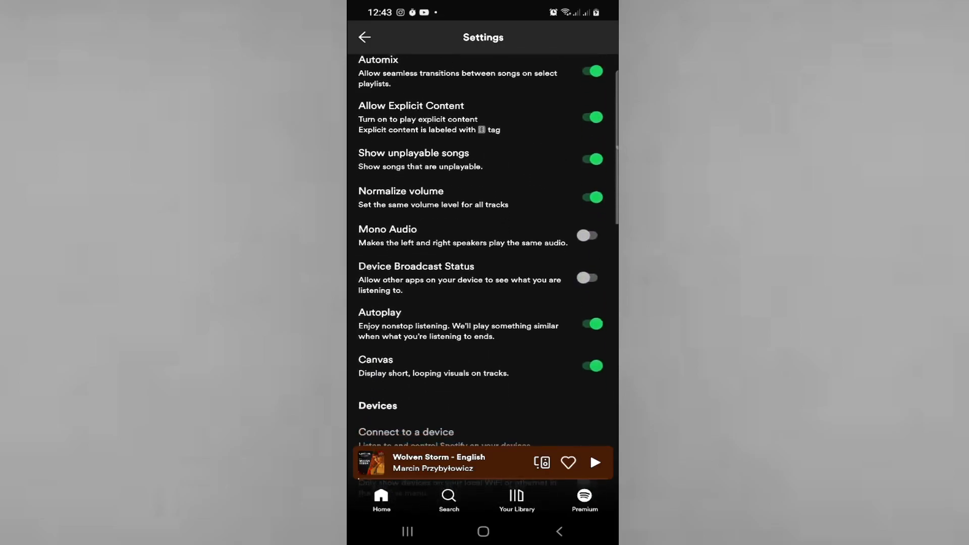
scroll("down", 3)
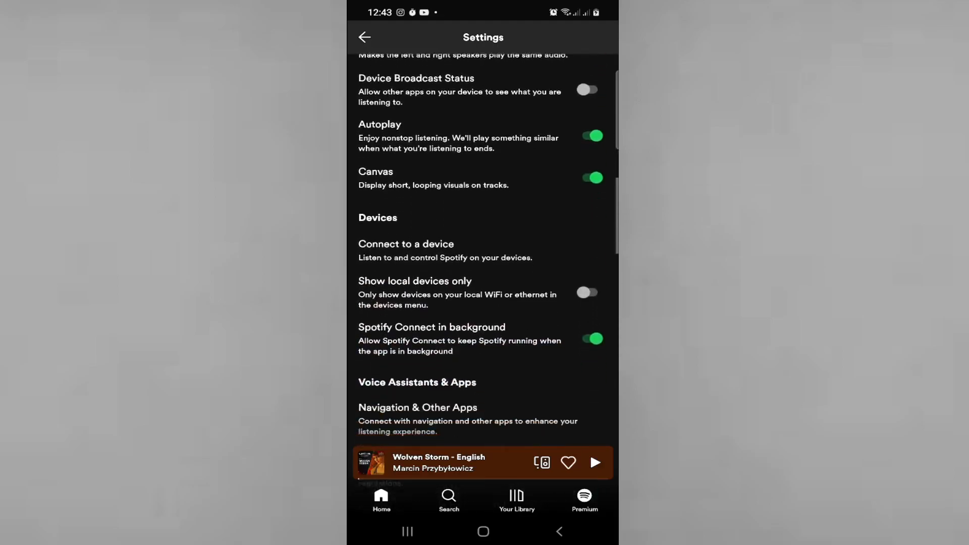
scroll("down", 3)
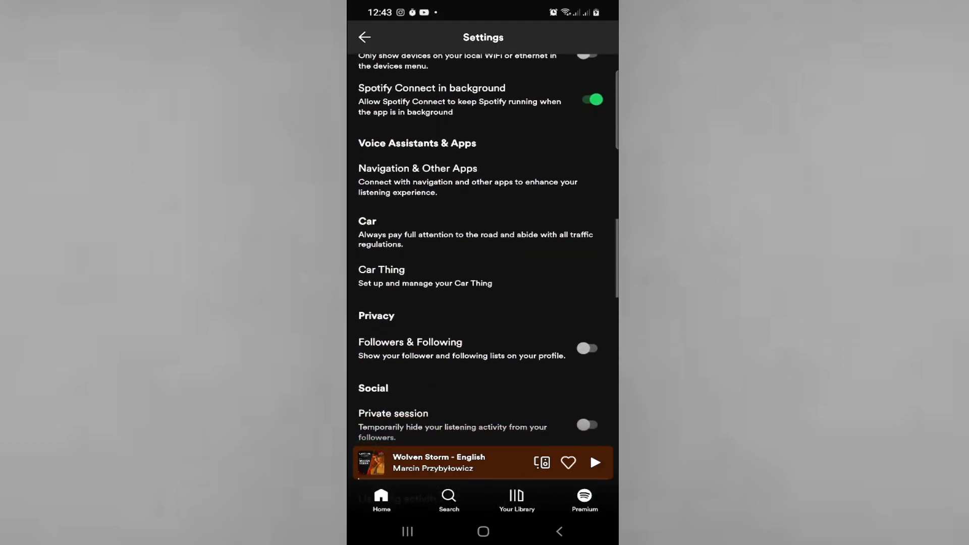
scroll("down", 3)
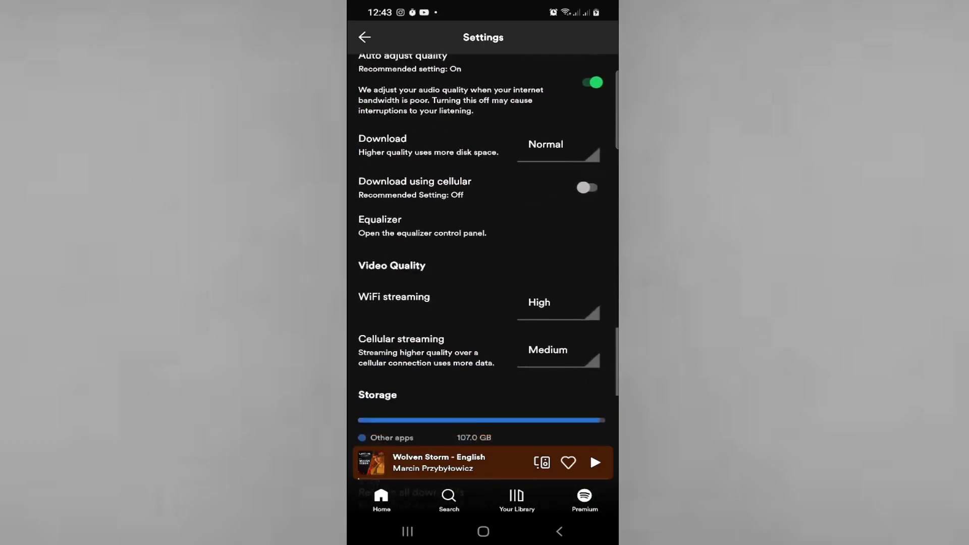
left_click(407, 532)
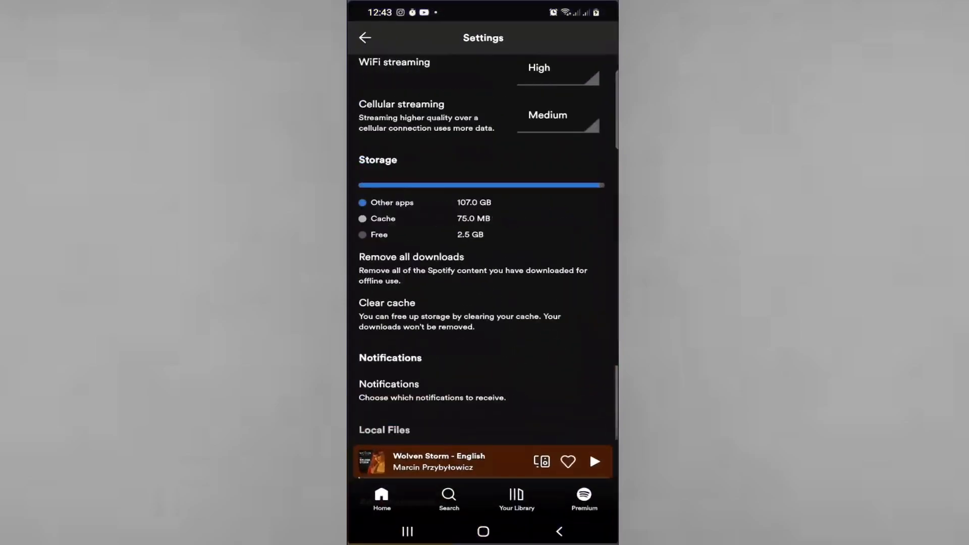
left_click(482, 531)
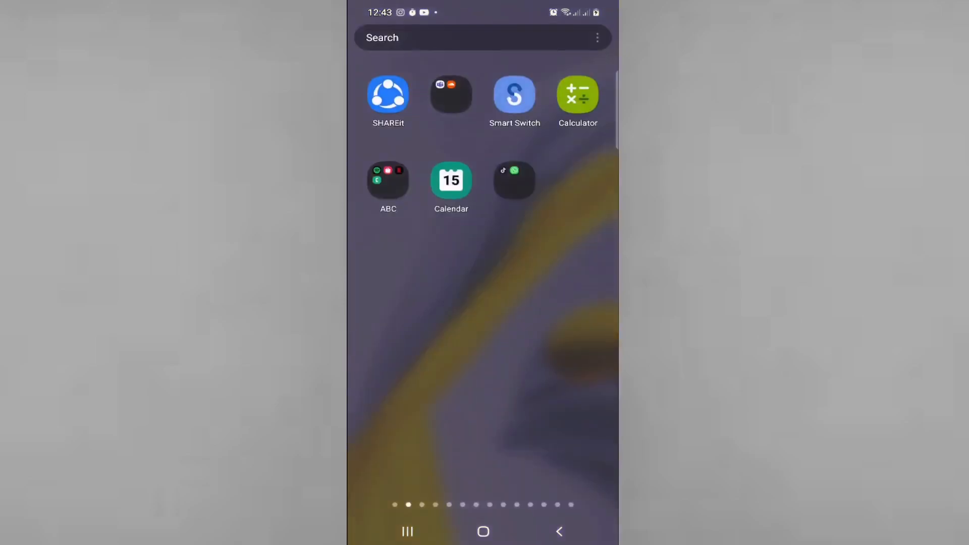
Search the launcher for 'settings' and launch the phone's Settings app.
type("s")
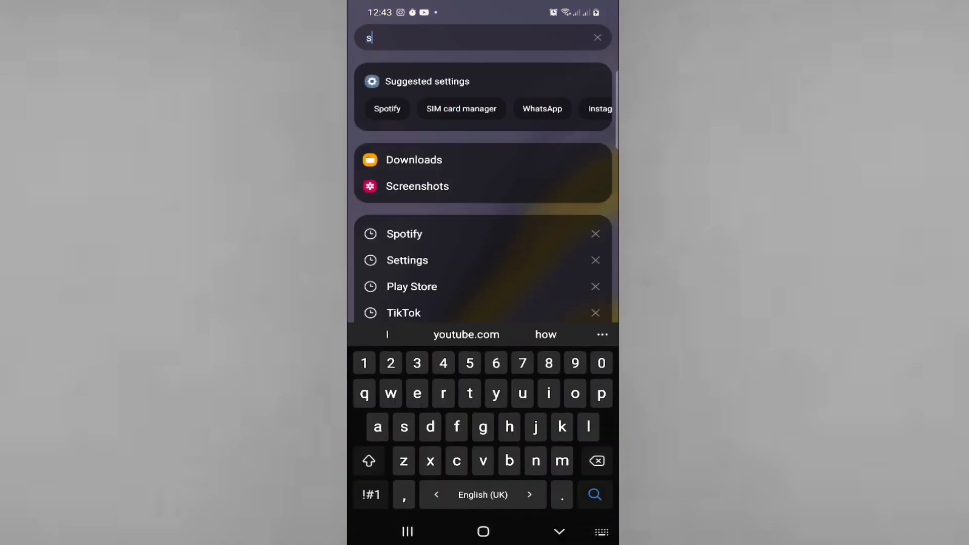
type("ettibf")
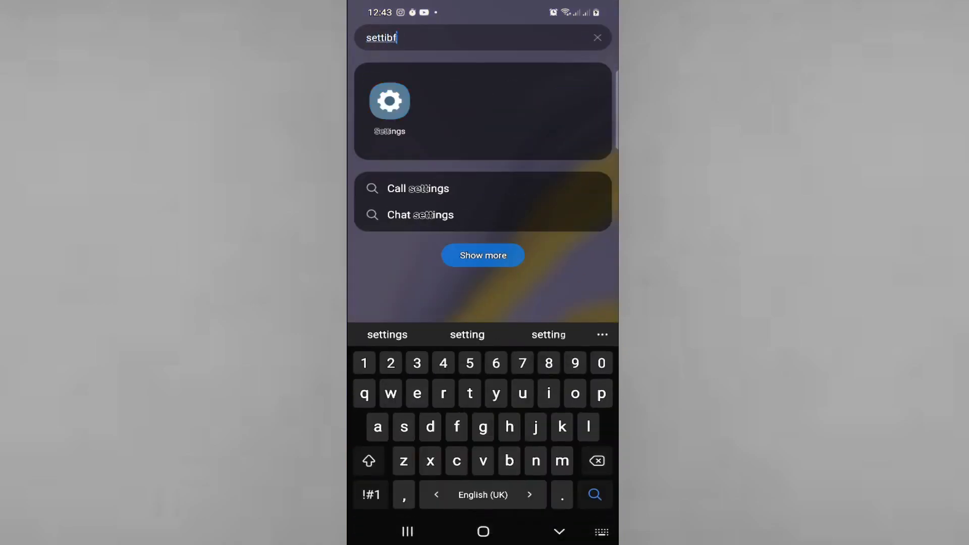
left_click(390, 111)
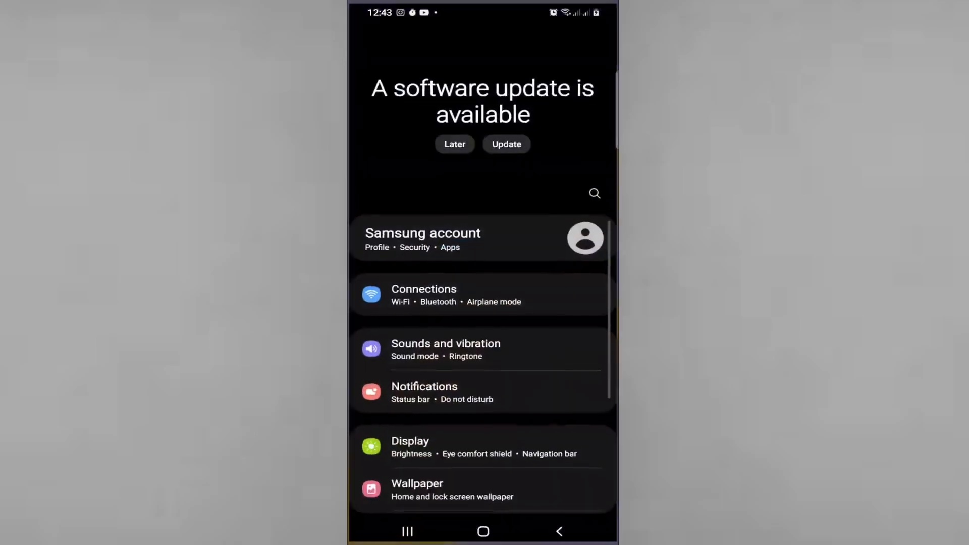
Search Android Settings for Spotify and reach its App permissions page showing Microphone denied.
left_click(594, 194)
type("spotify")
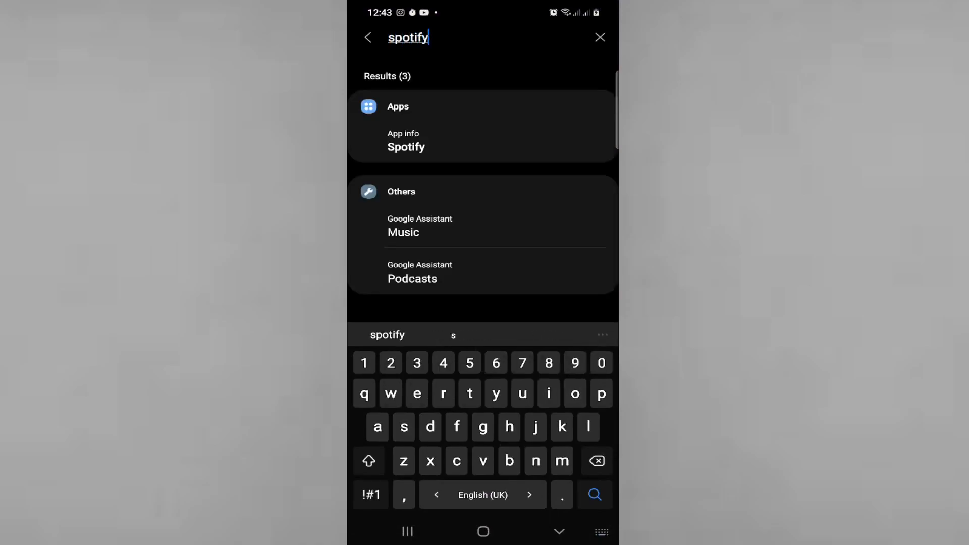
left_click(406, 140)
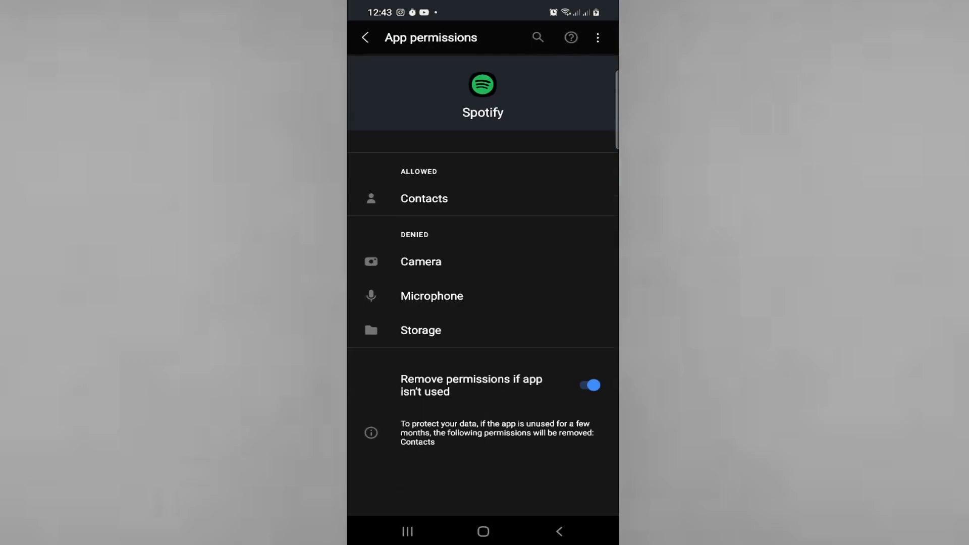
Set Spotify's Microphone permission to 'Allow only while using the app'.
left_click(431, 295)
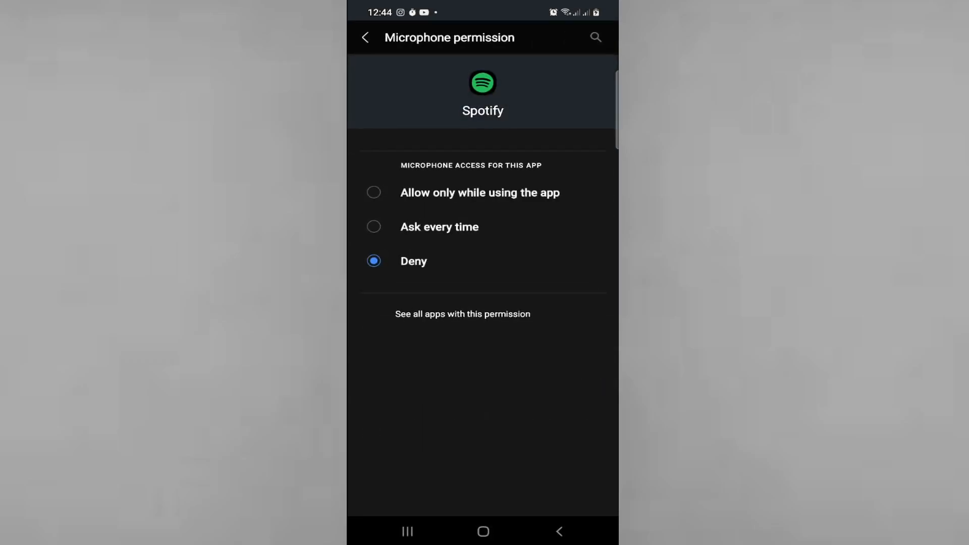
left_click(373, 192)
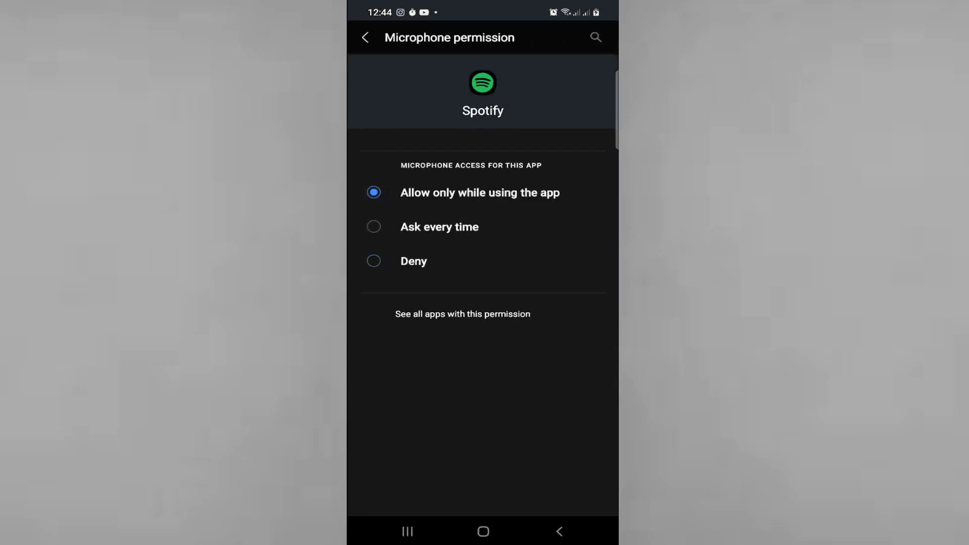